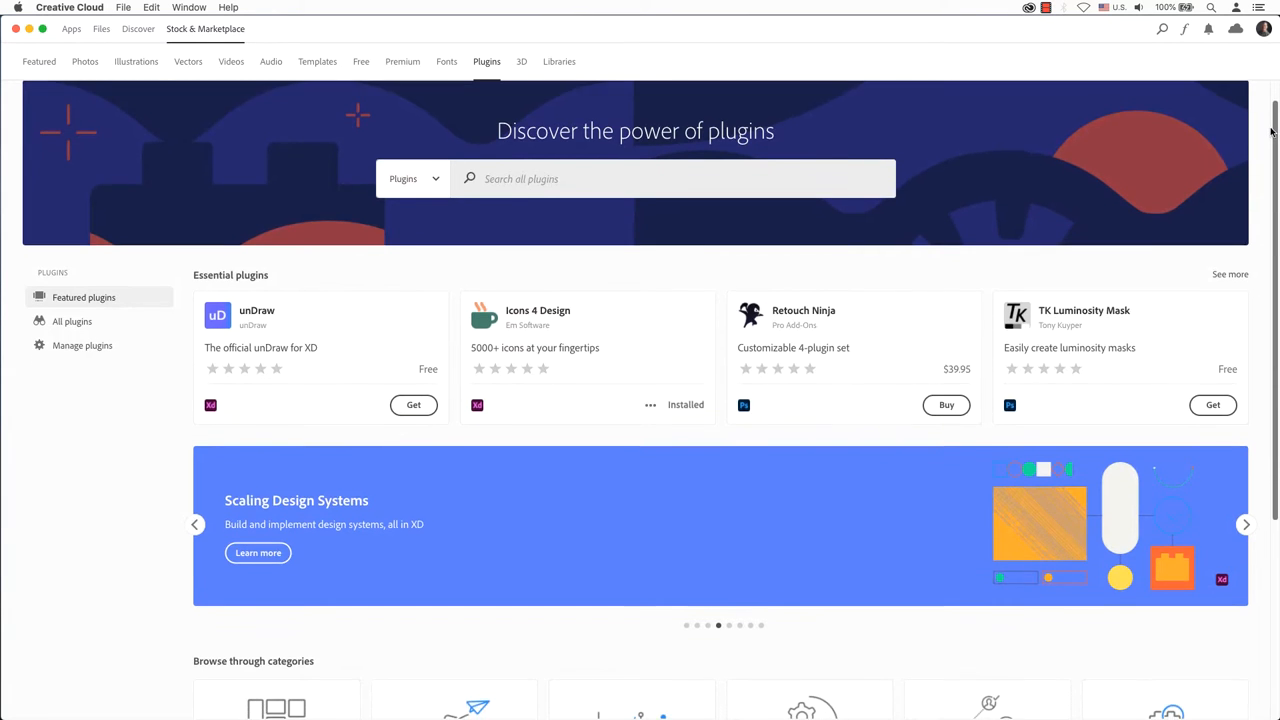
Step: Show the All plugins catalogue in Creative Cloud and scroll through the plugin cards
scroll("down", 3)
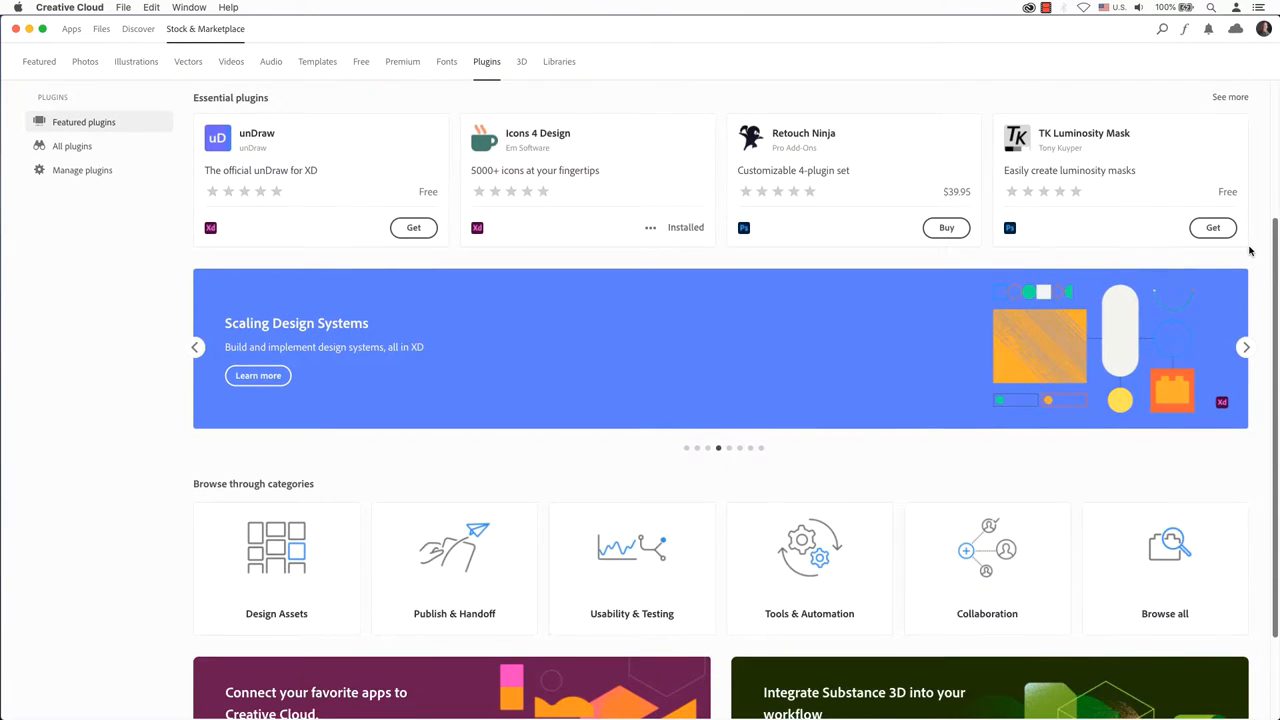
scroll("down", 3)
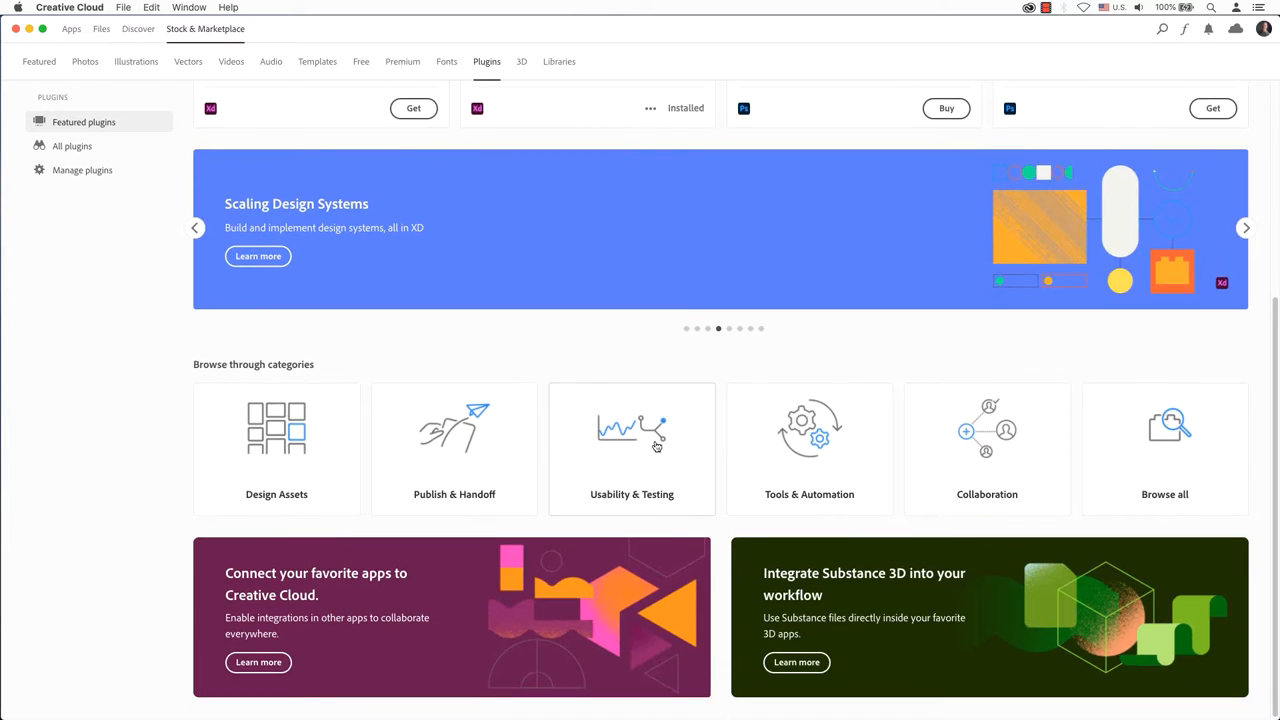
left_click(72, 145)
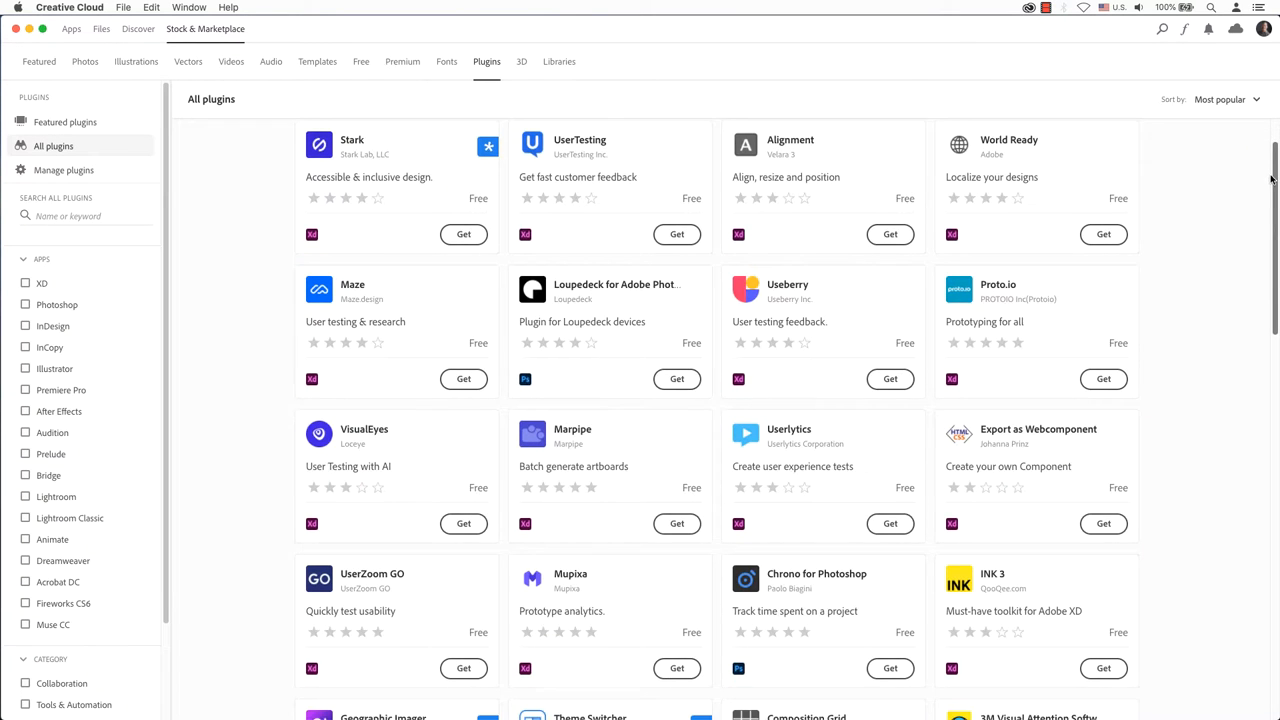
scroll("down", 3)
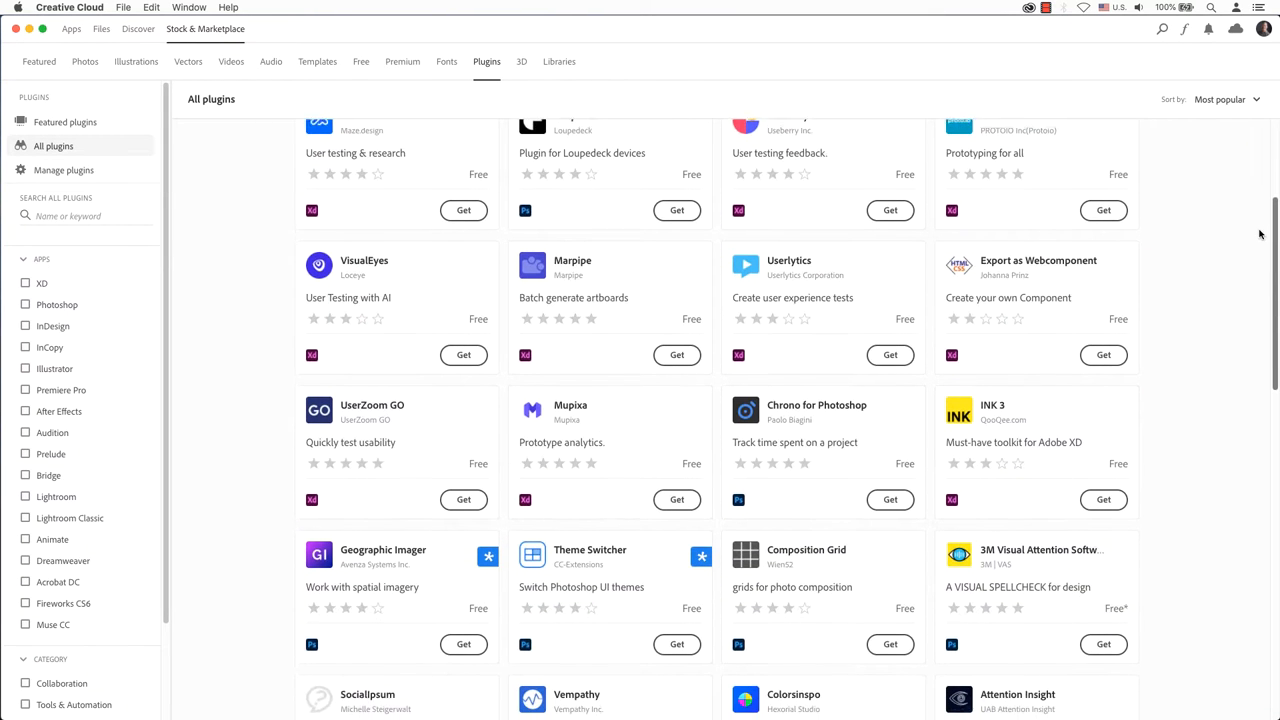
scroll("down", 3)
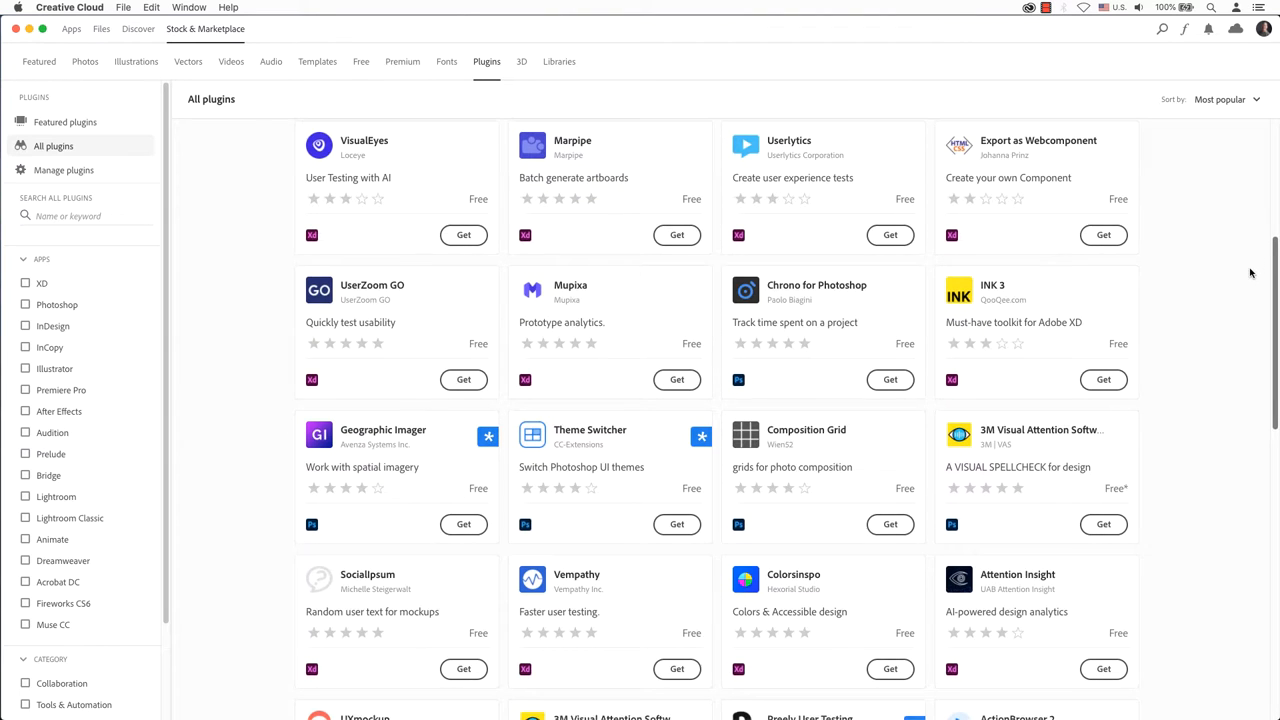
scroll("down", 3)
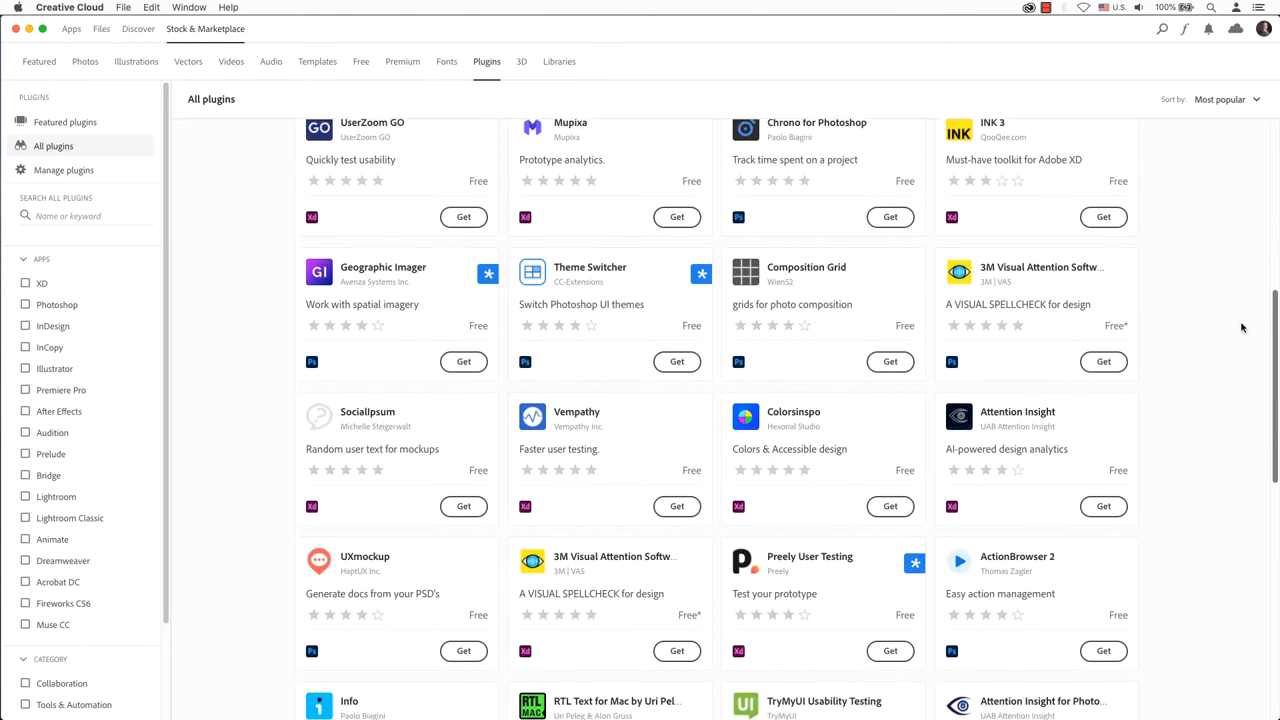
scroll("down", 3)
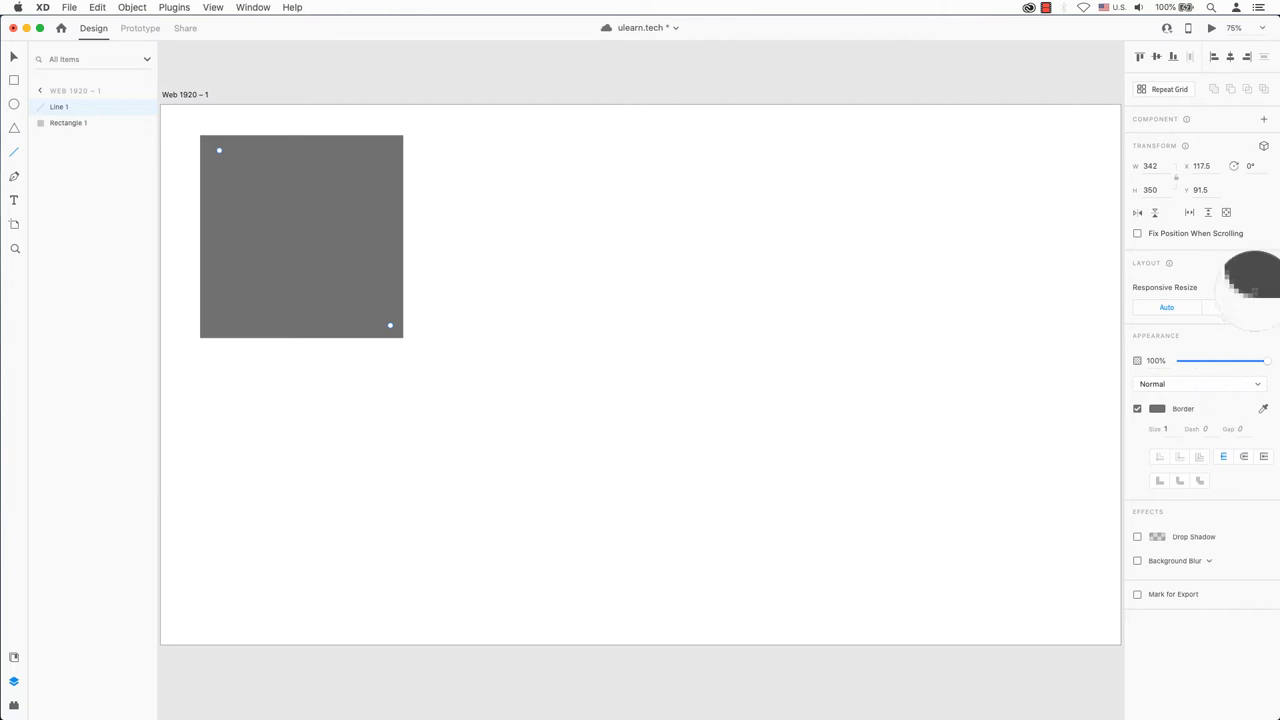
Step: Draw a second diagonal line, delete the crossed rectangle, and choose Plugins > Browse Plugins
left_click_drag(393, 147, 213, 325)
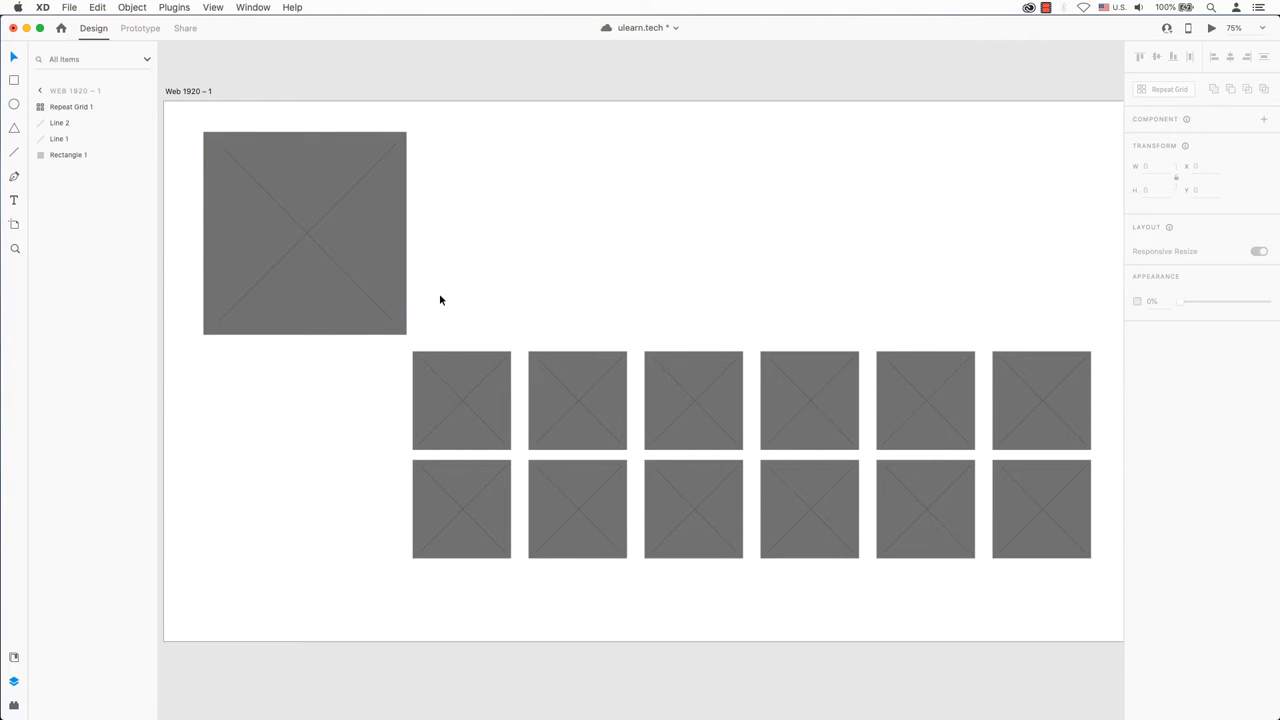
key("Delete")
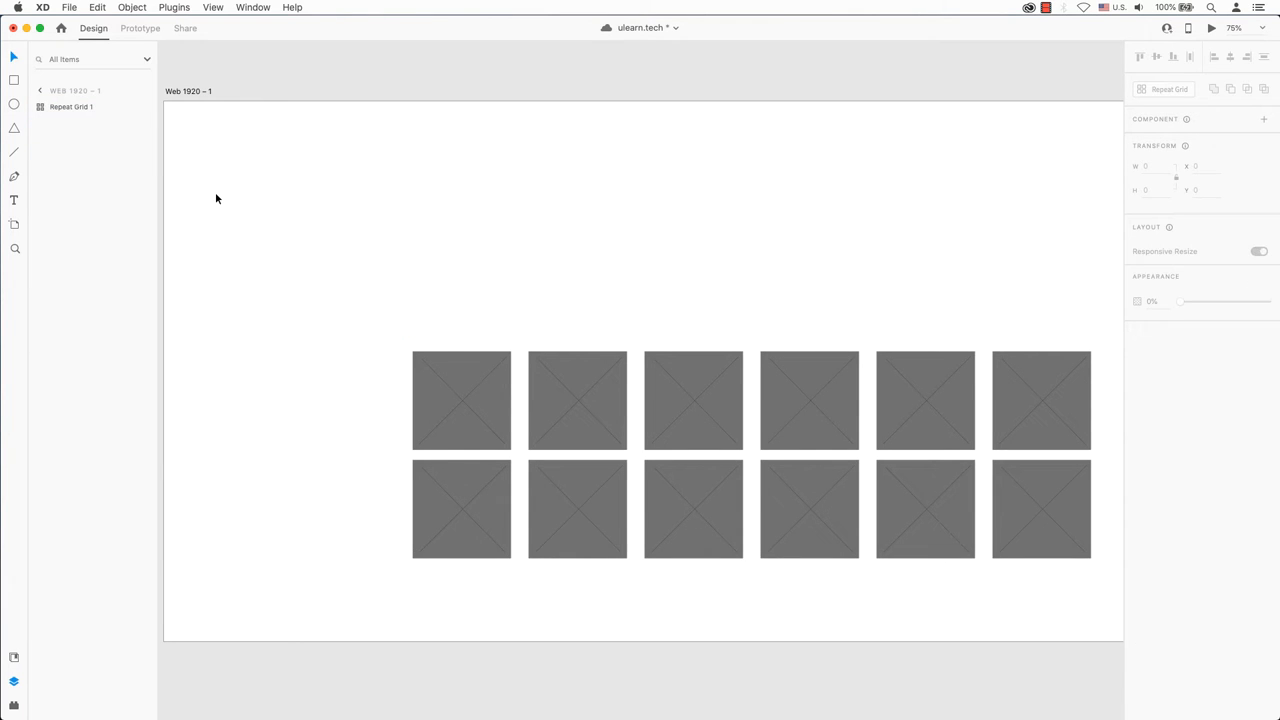
left_click(174, 7)
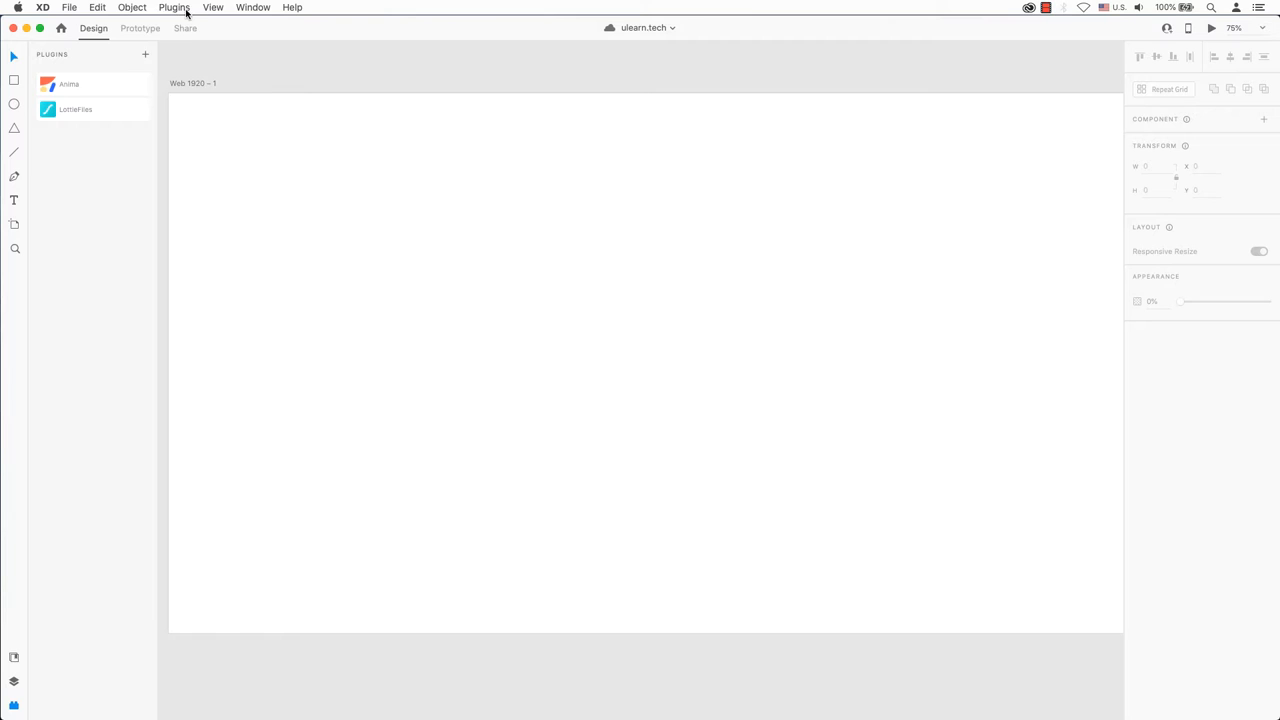
left_click(174, 7)
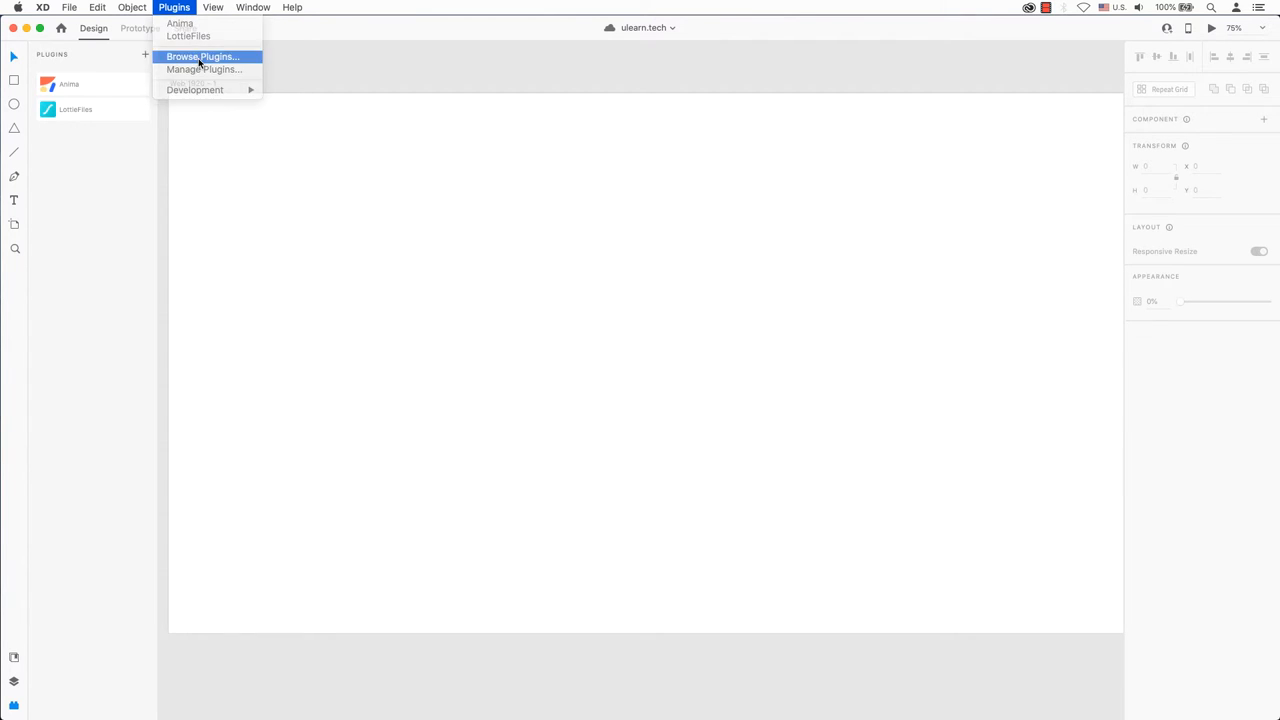
left_click(203, 56)
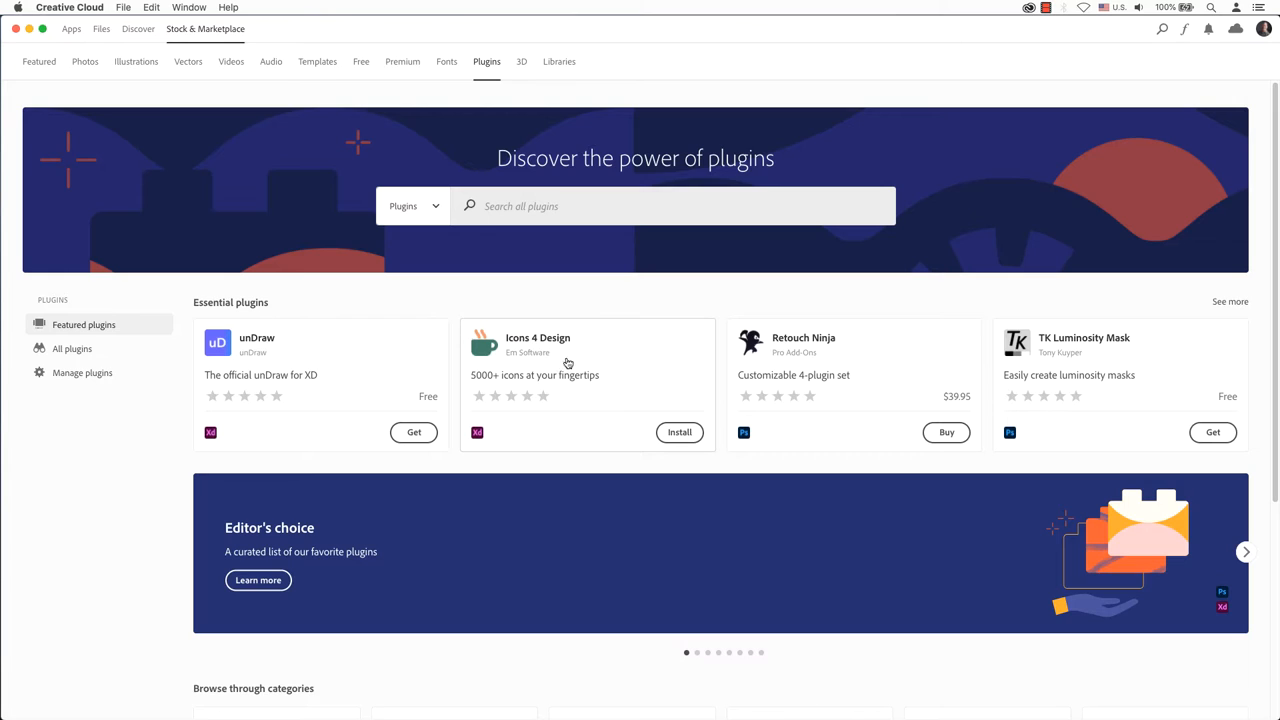
mouse_move(567, 314)
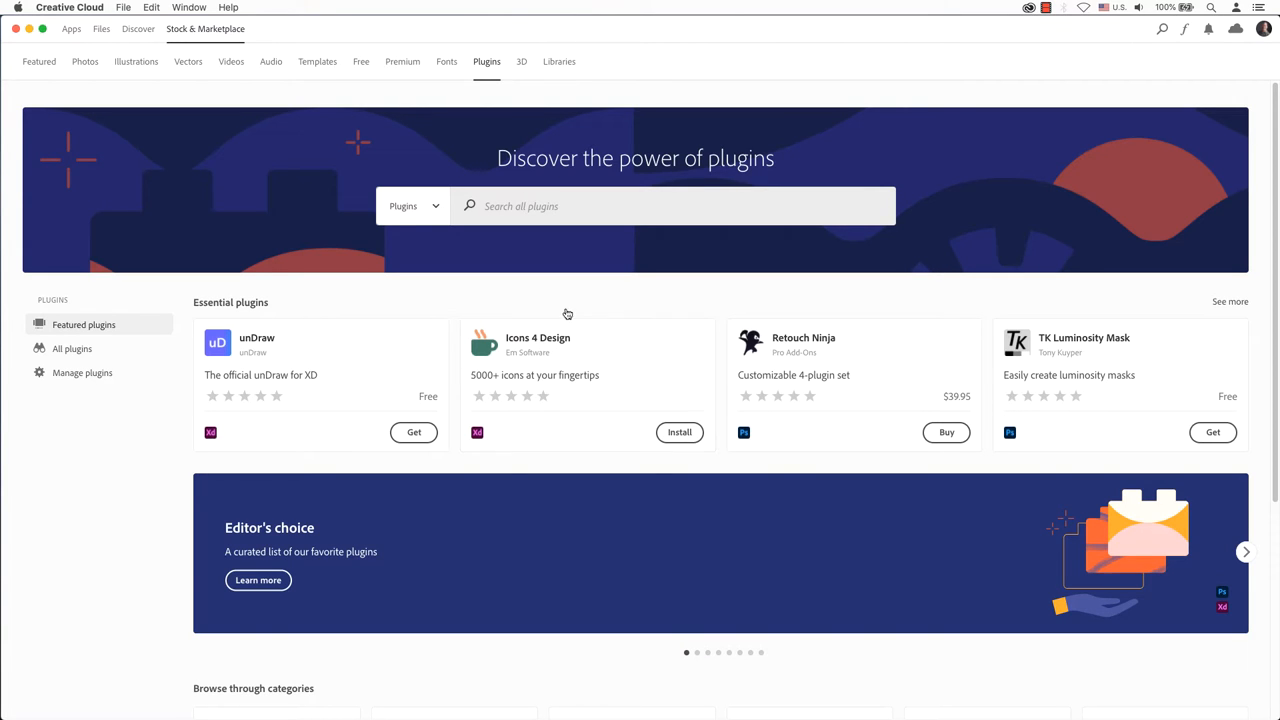
mouse_move(588, 707)
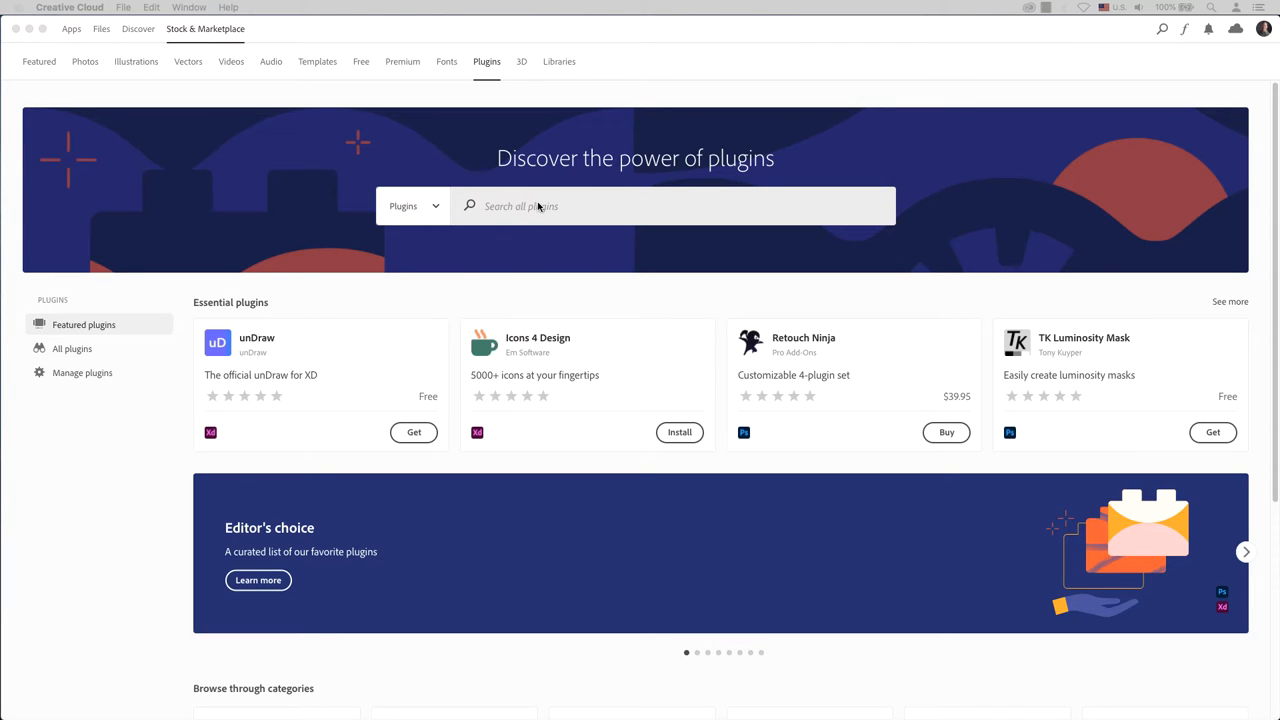
Step: Search the marketplace for 'Icon 4 Design' and install the Icons 4 Design plugin
type("Icon 4 Design")
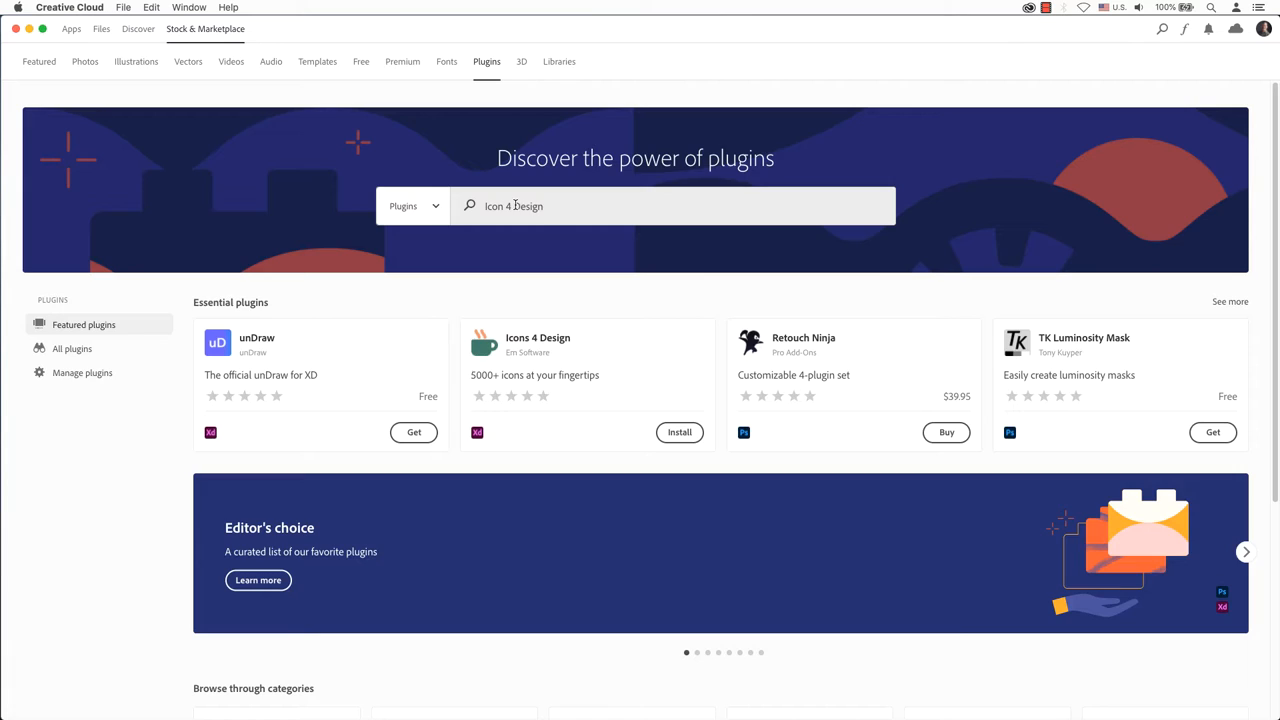
key("Return")
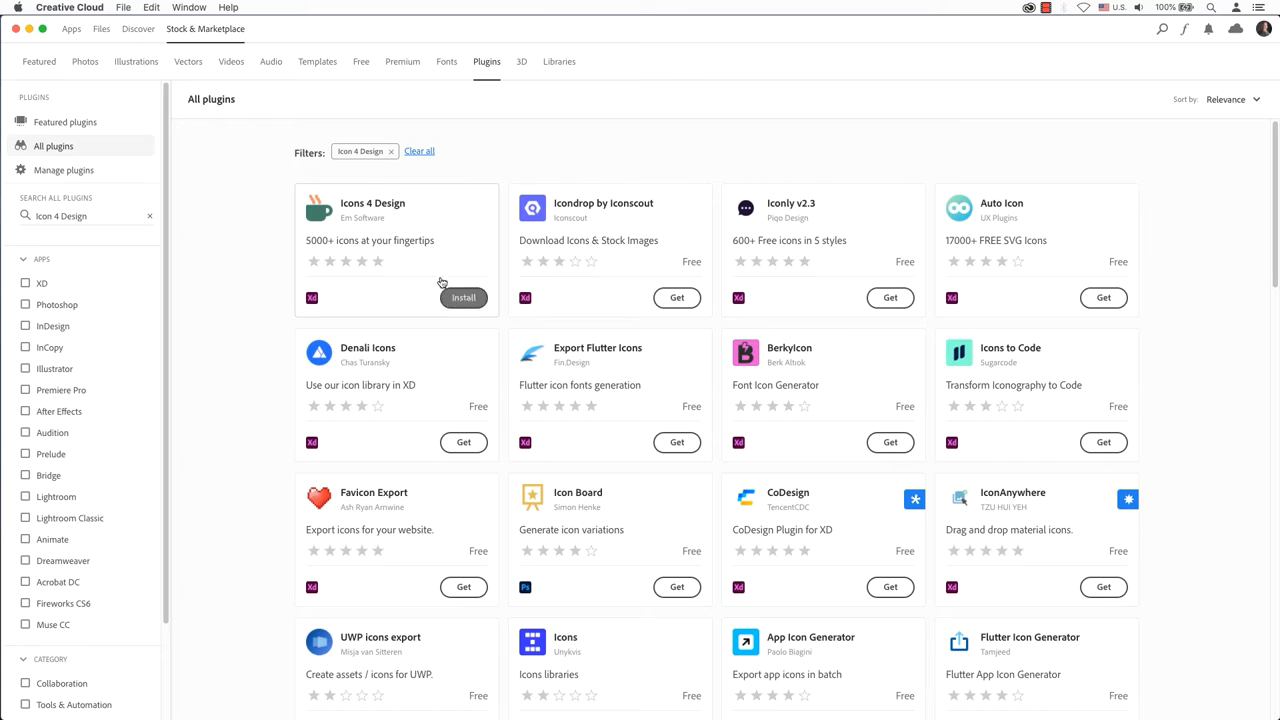
mouse_move(901, 276)
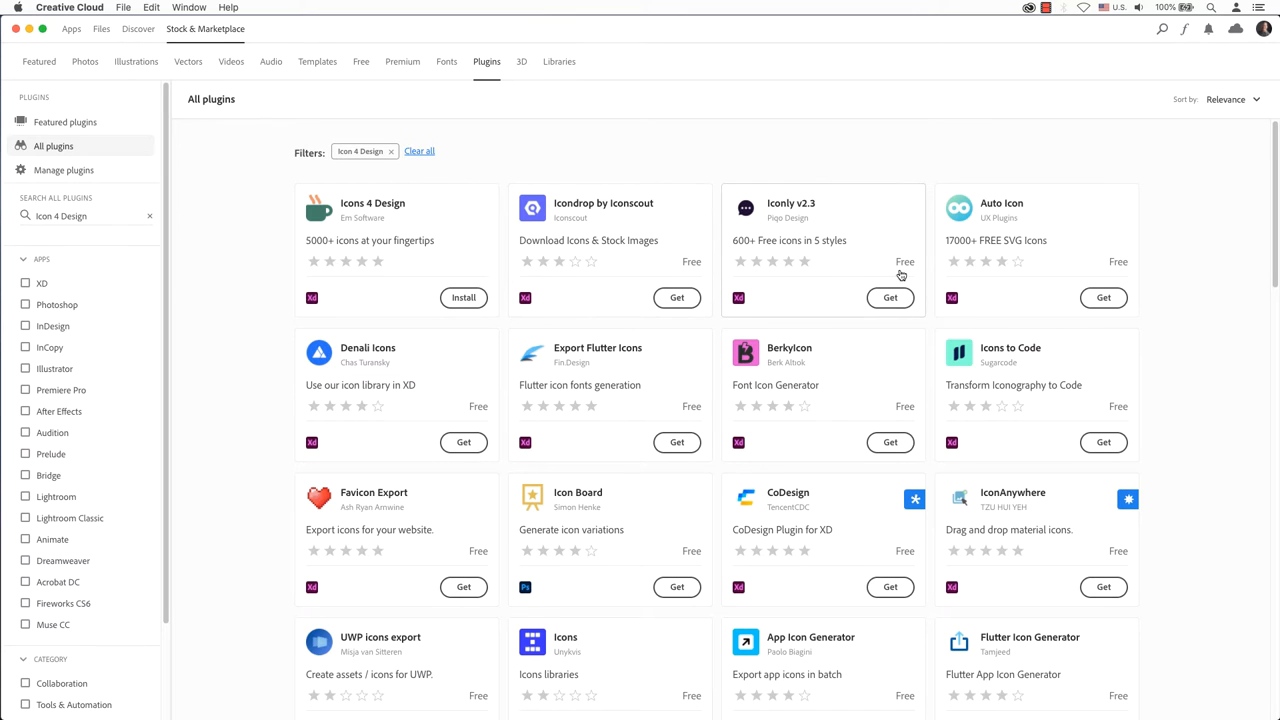
mouse_move(495, 440)
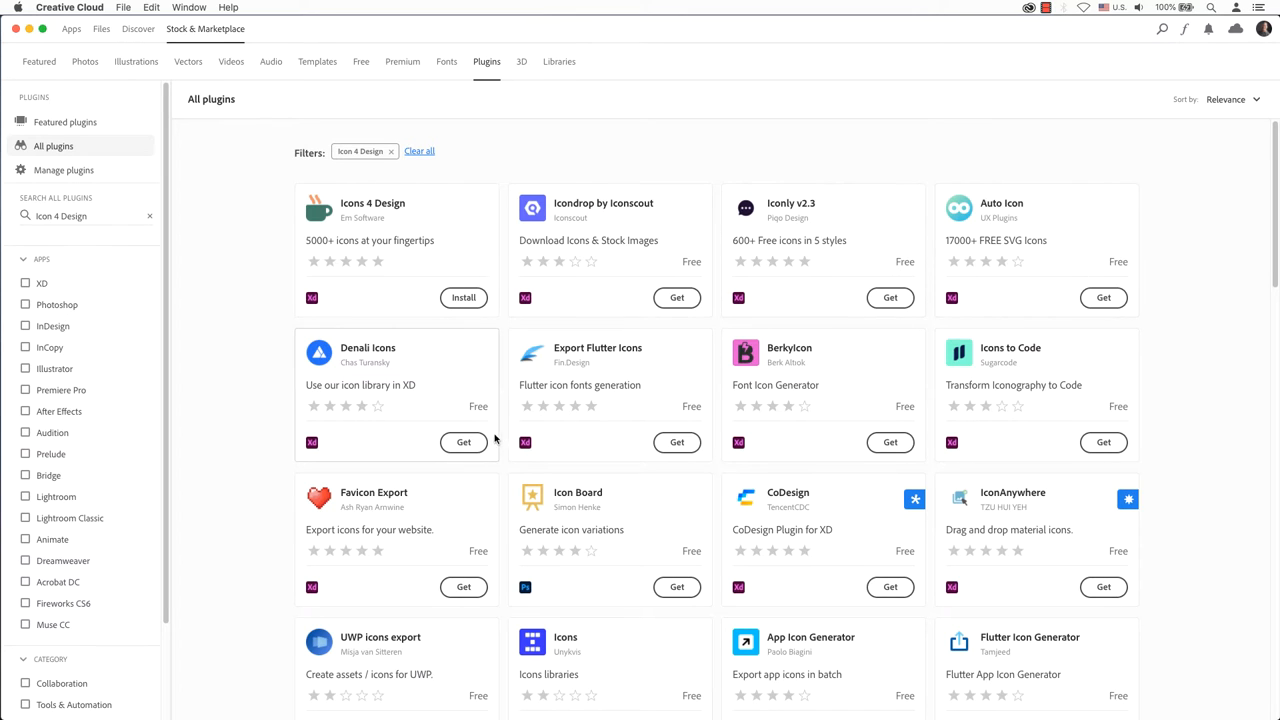
mouse_move(851, 600)
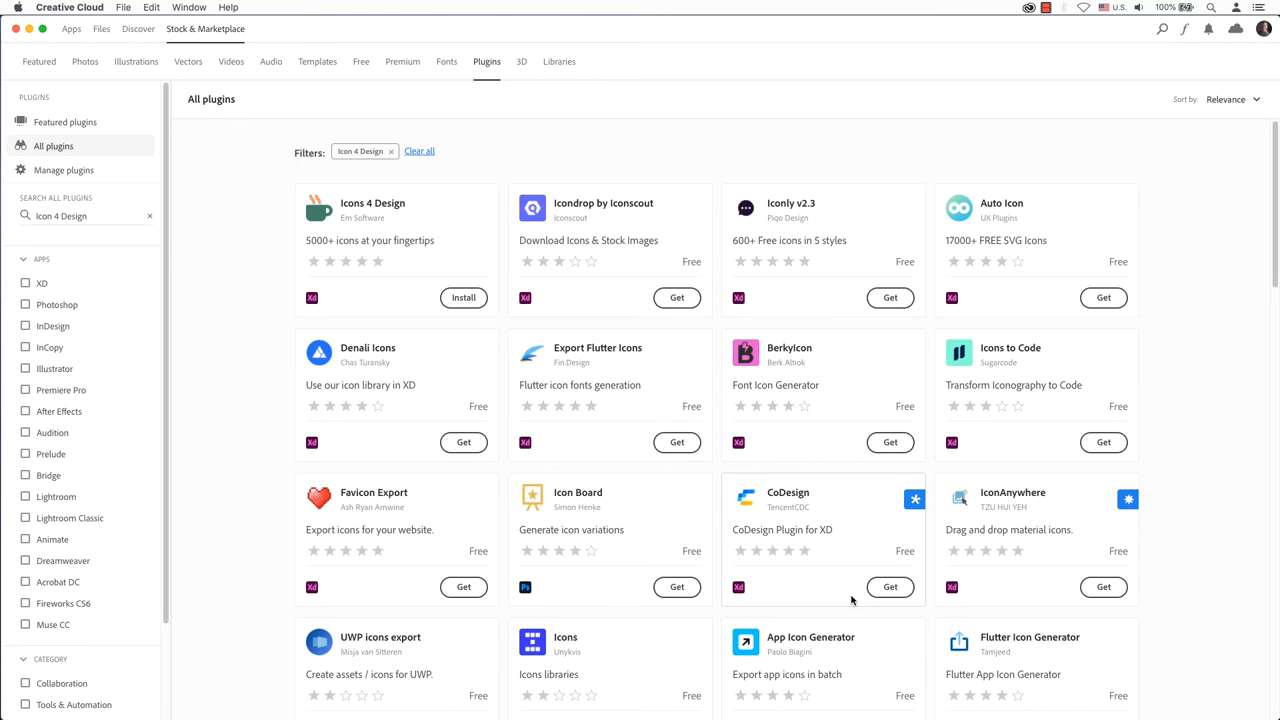
scroll("down", 3)
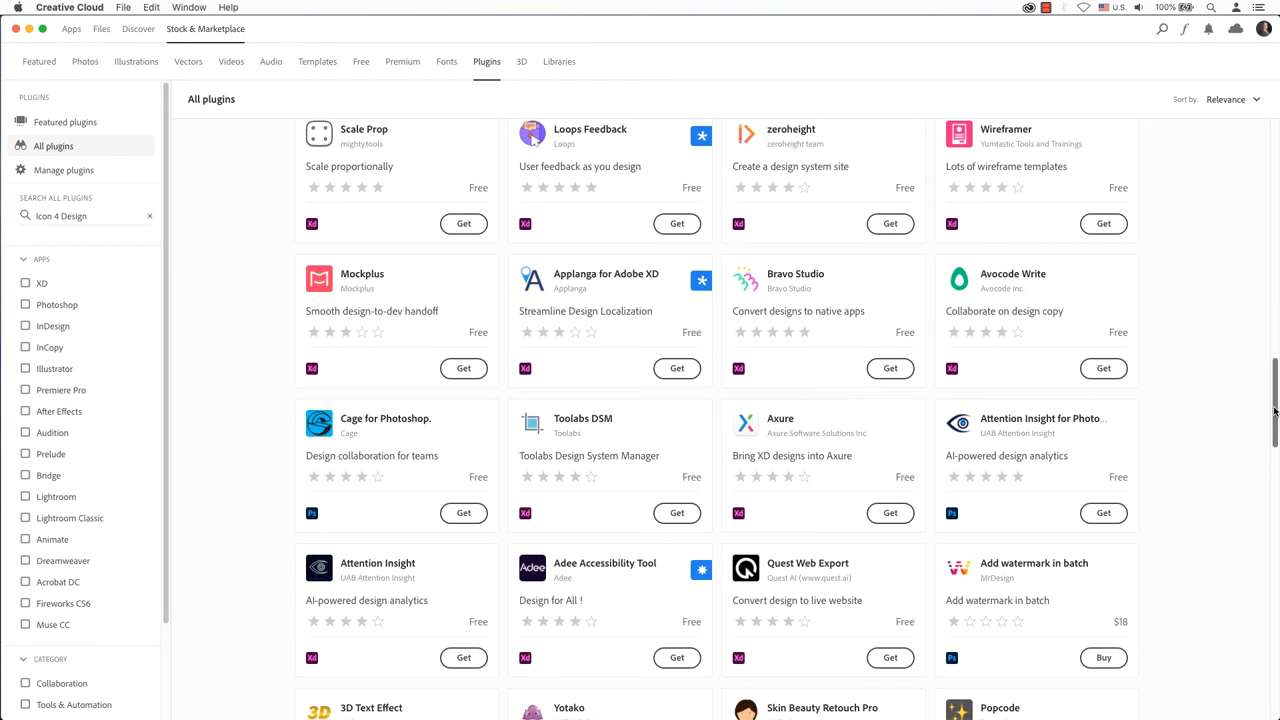
scroll("down", 3)
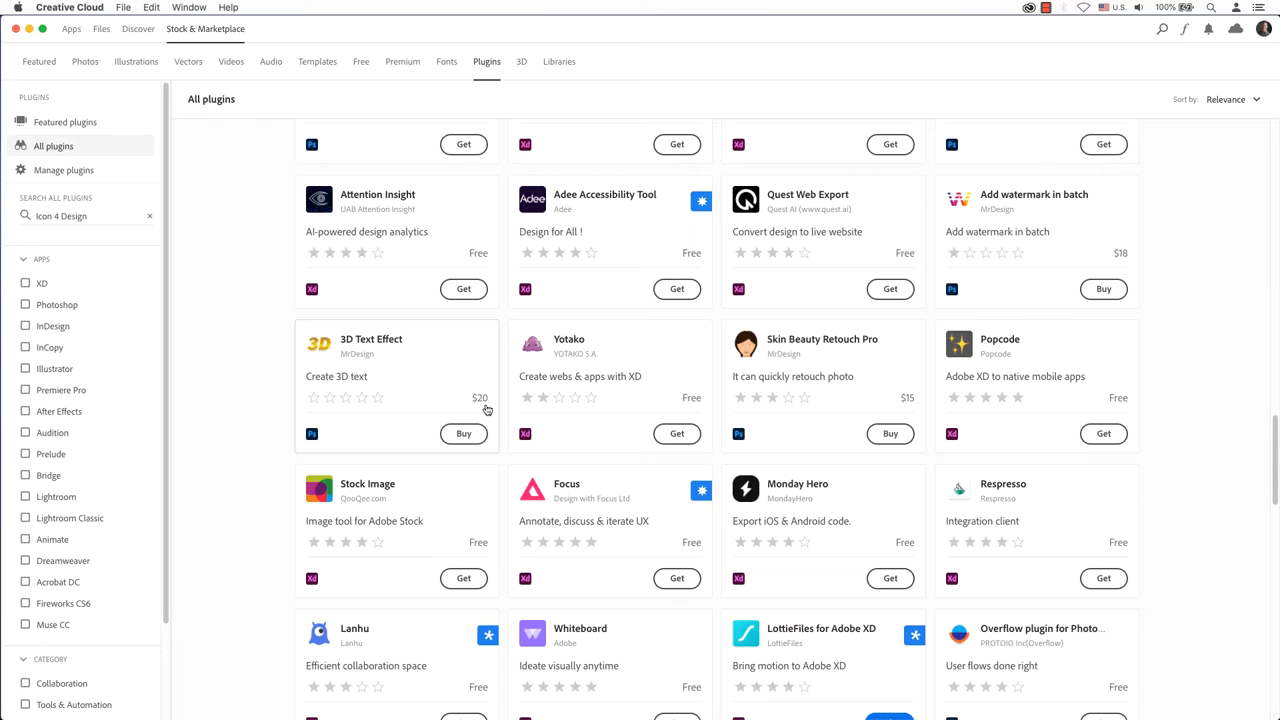
key("Return")
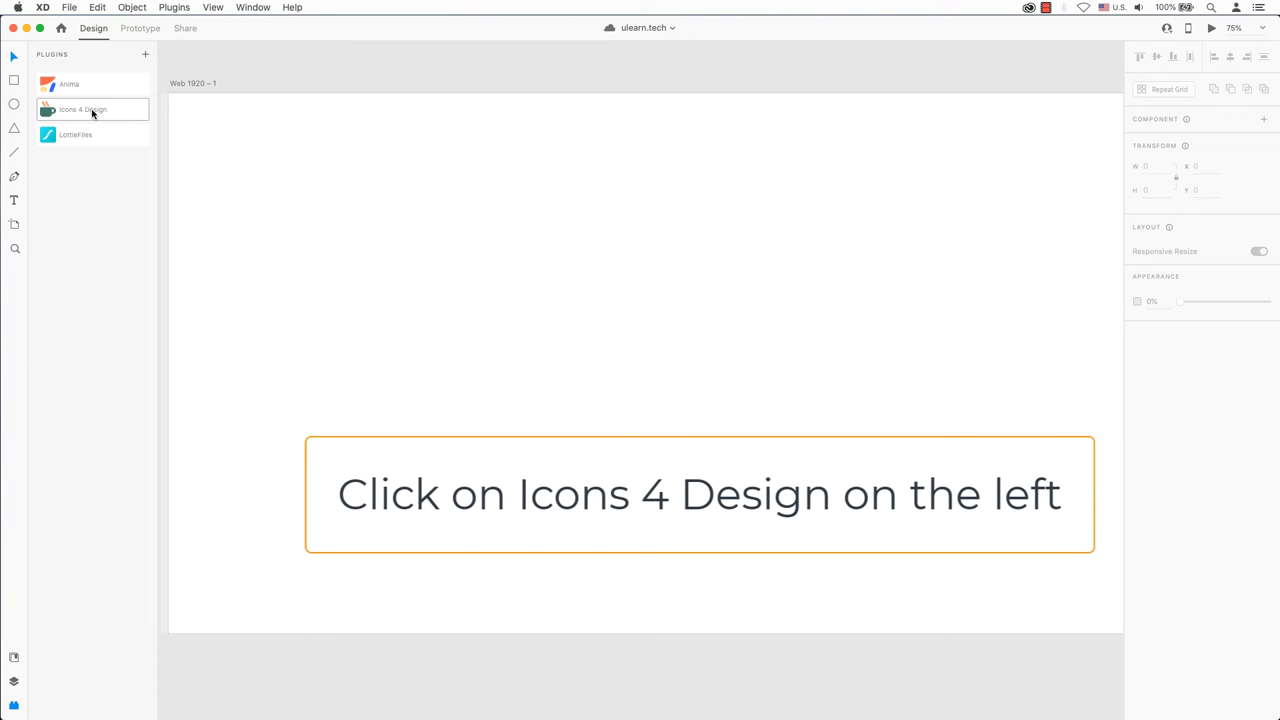
Step: Launch Icons 4 Design from the Plugins panel and search its icons for 'image'
left_click(82, 109)
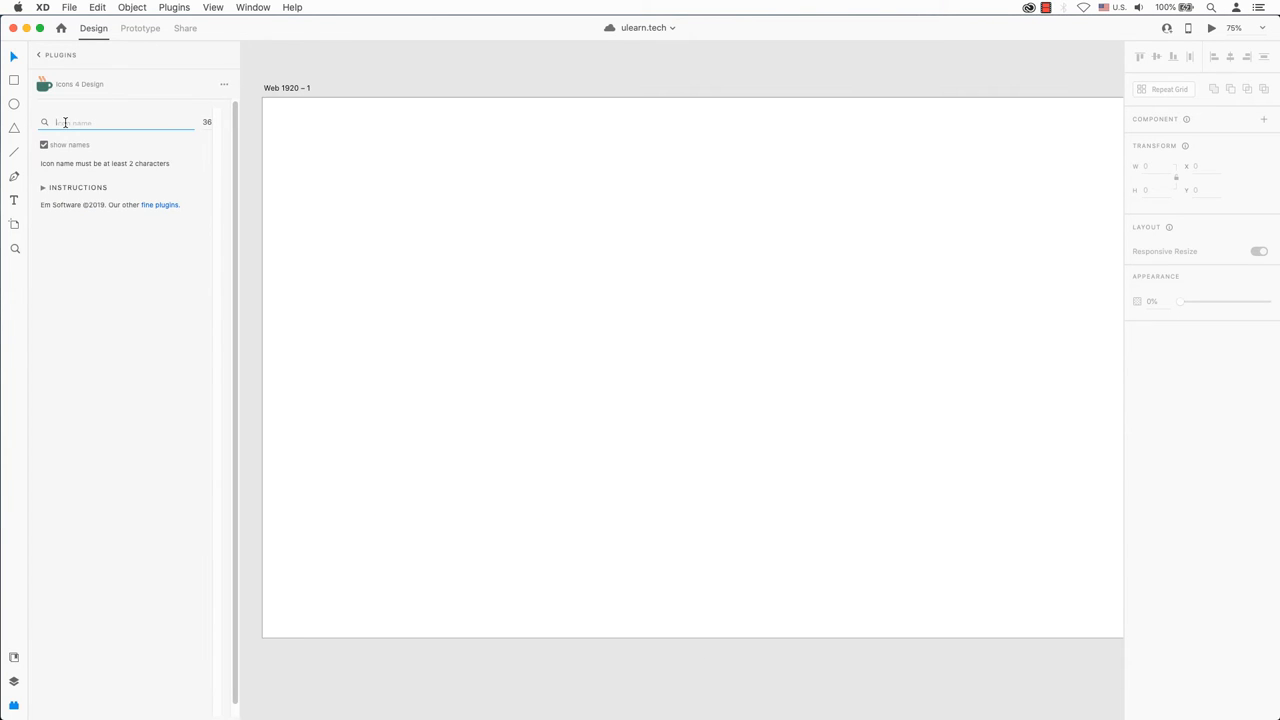
type("image")
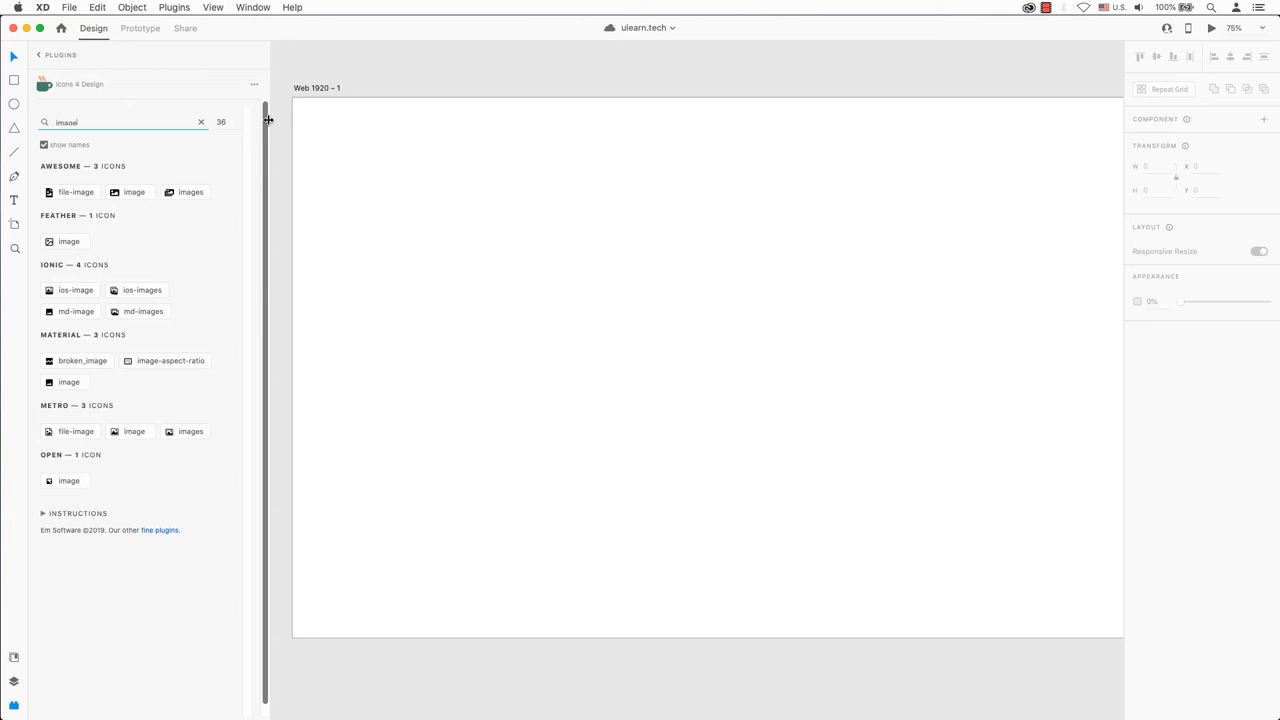
type("image")
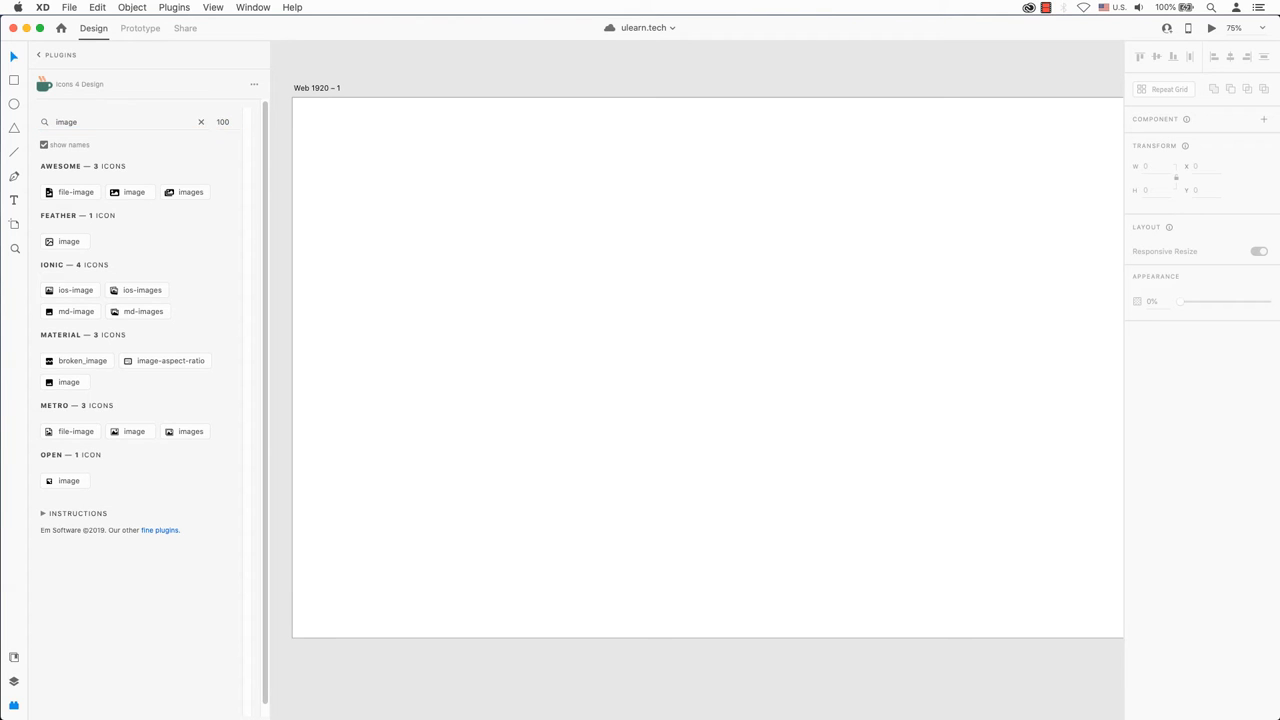
Step: Place the Awesome and stacked image icons, reposition them, and repeat them into a second row
left_click(134, 192)
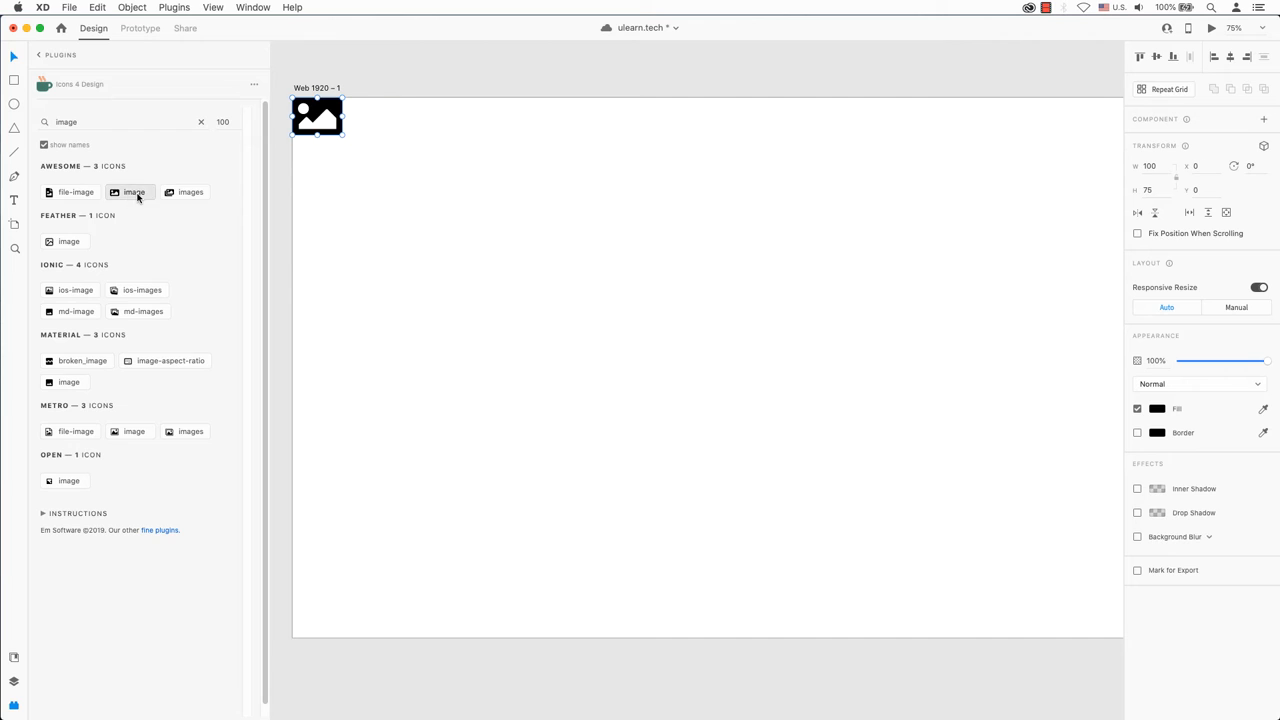
left_click(134, 192)
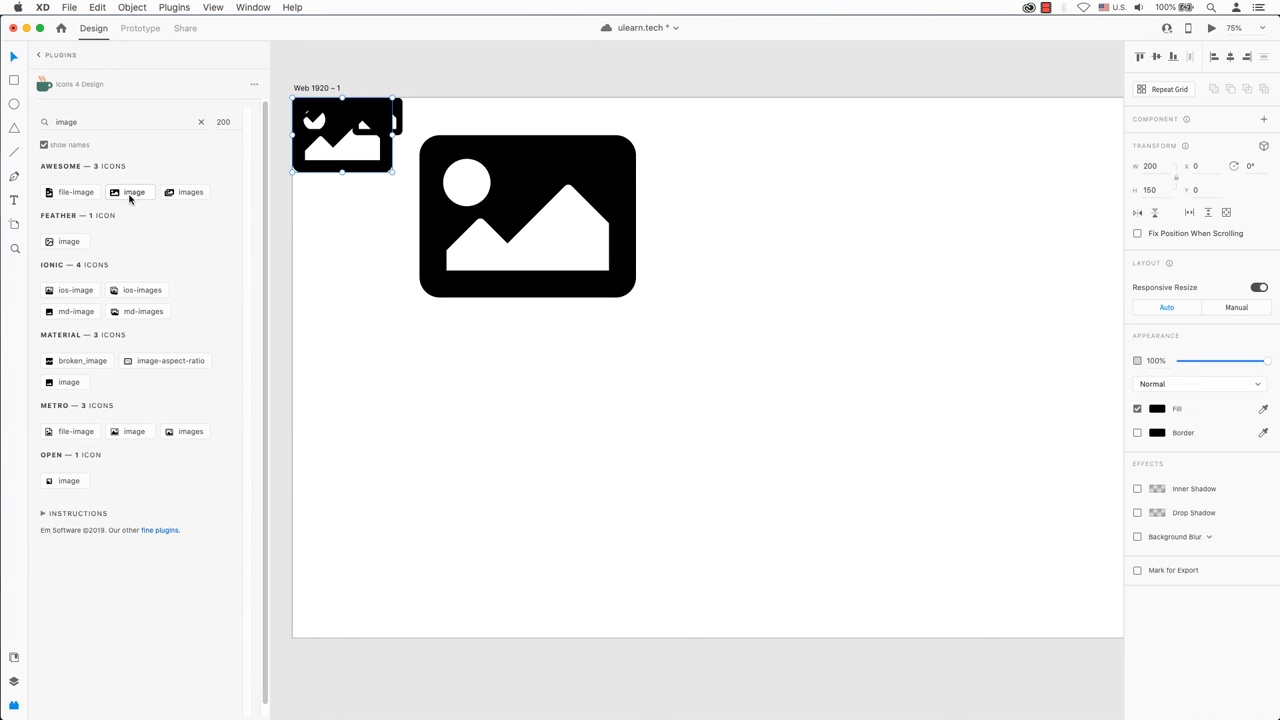
left_click(190, 192)
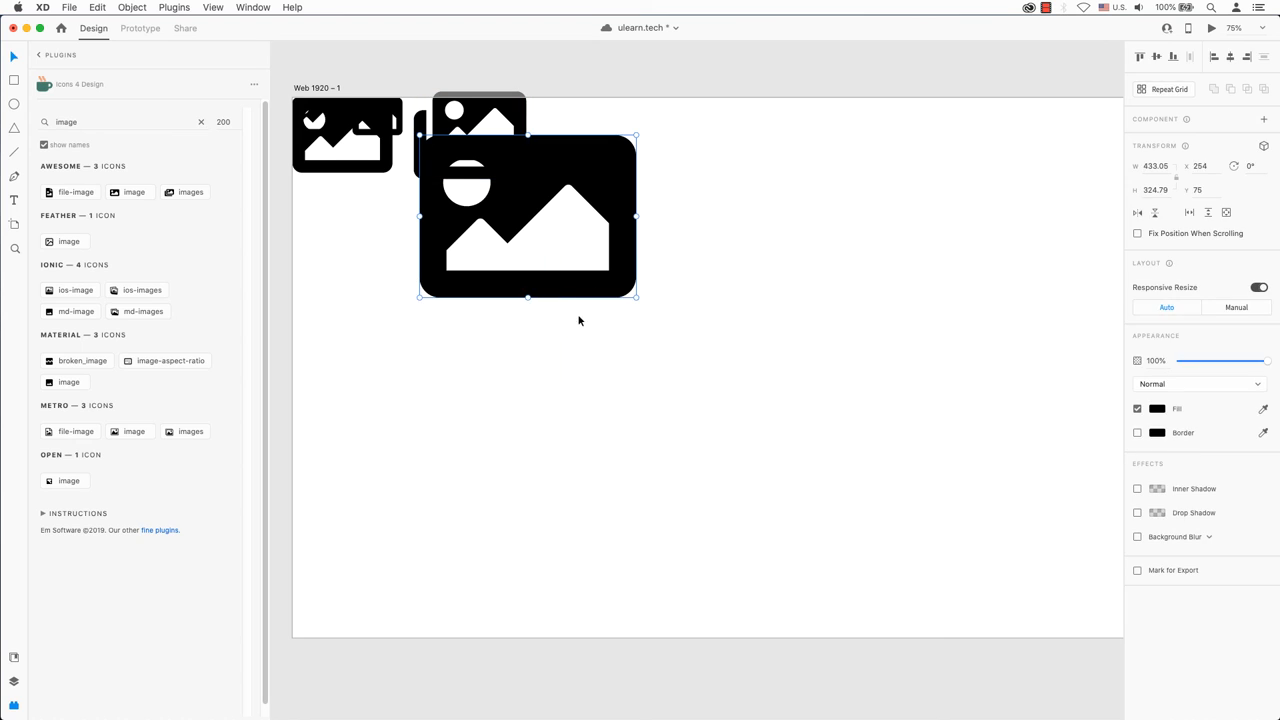
left_click_drag(528, 217, 536, 382)
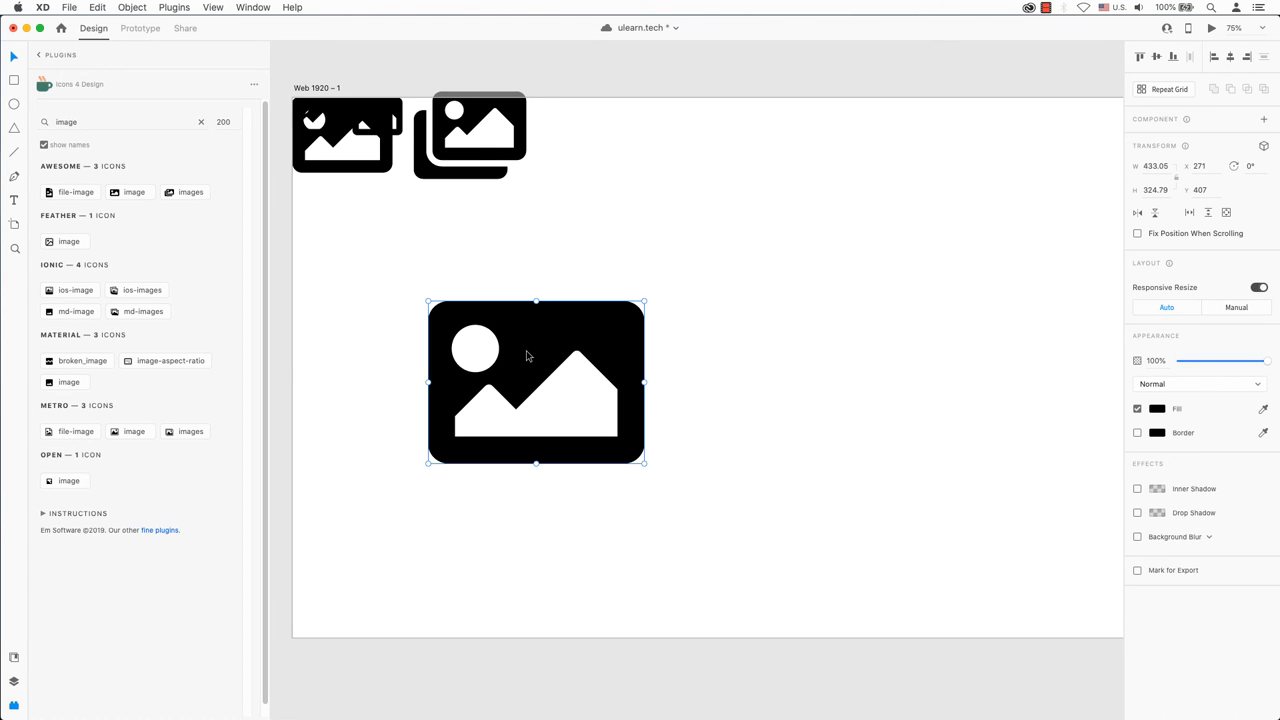
left_click(134, 192)
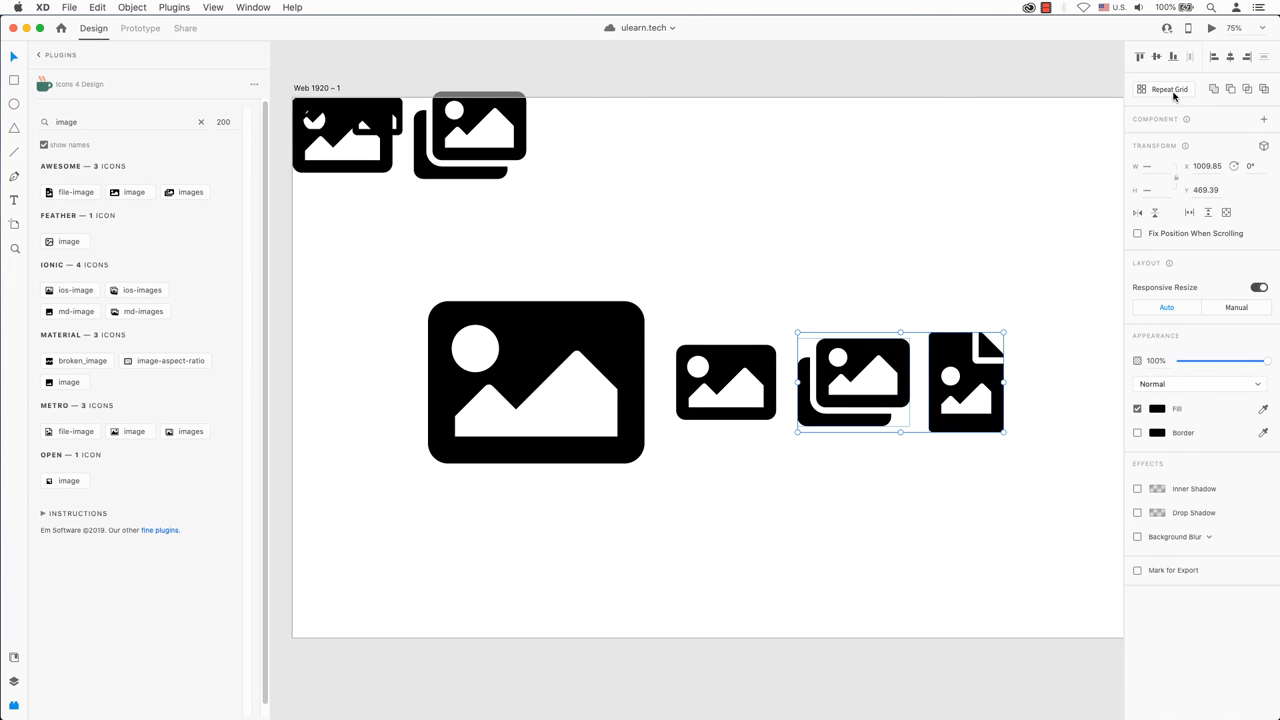
left_click_drag(899, 430, 899, 510)
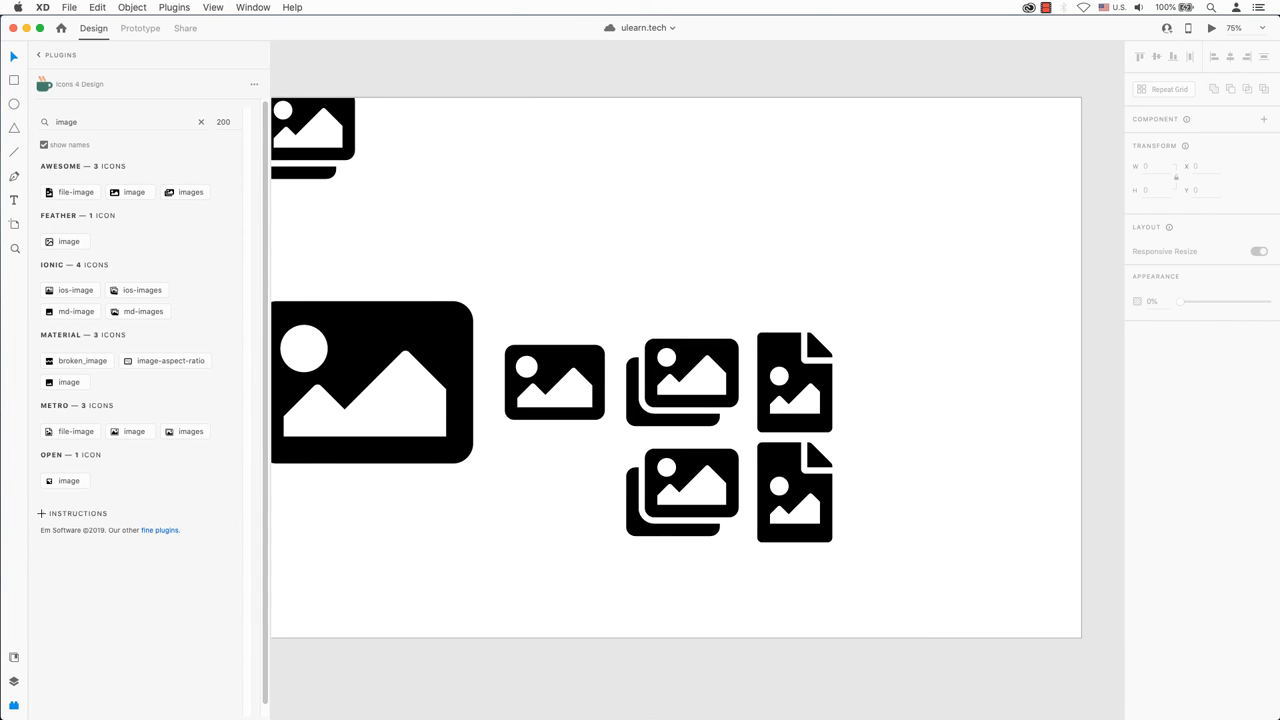
Step: Expand the plugin instructions, search 'Youtube', and place the Awesome YouTube icon
left_click(42, 513)
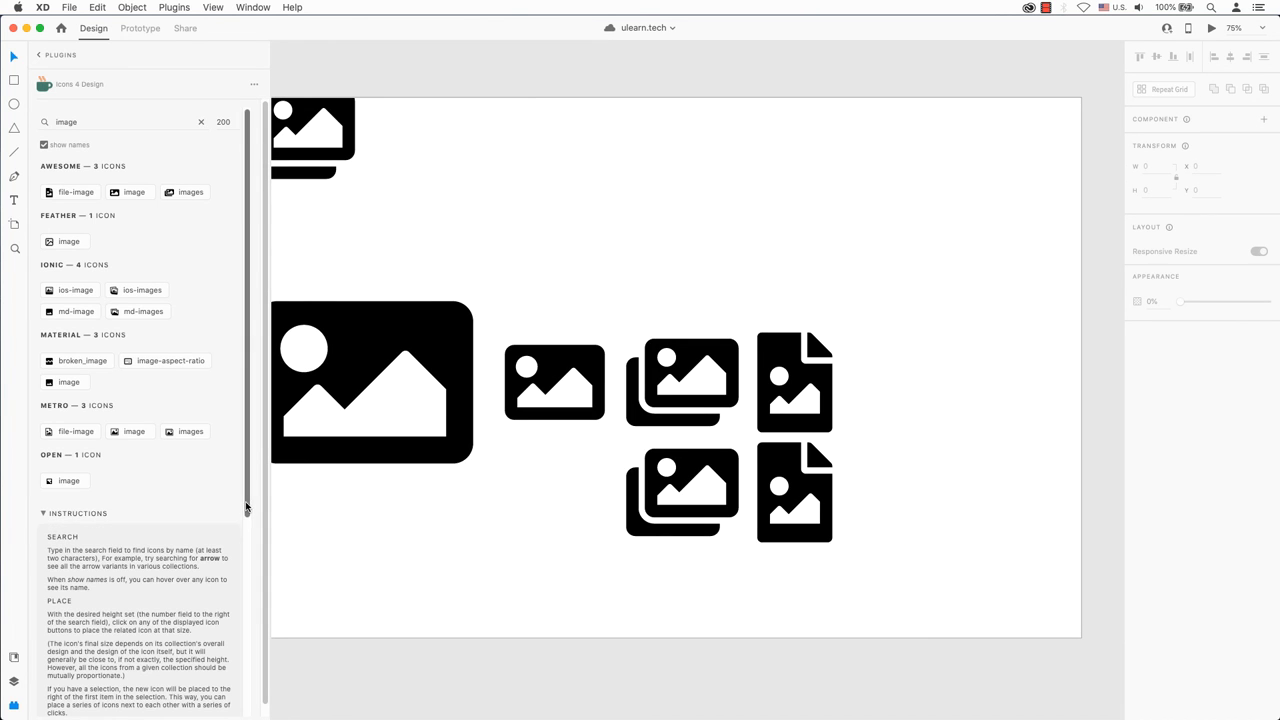
scroll("down", 3)
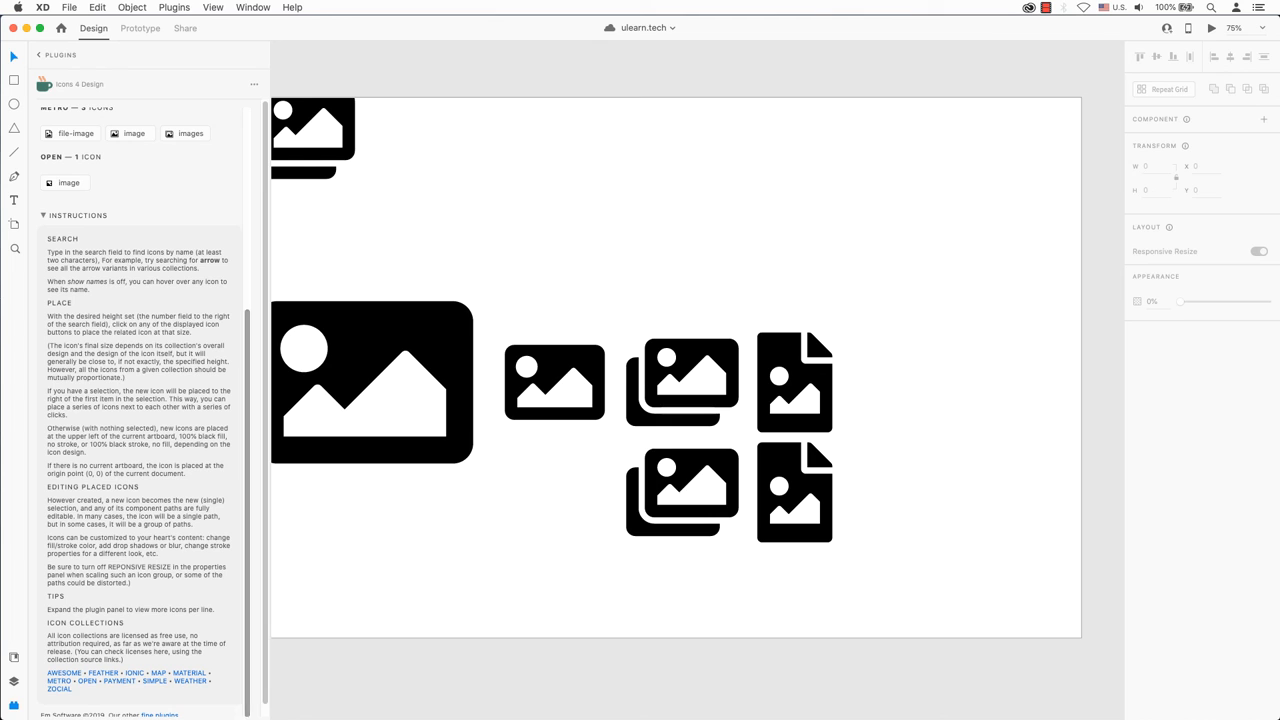
type("Youtube")
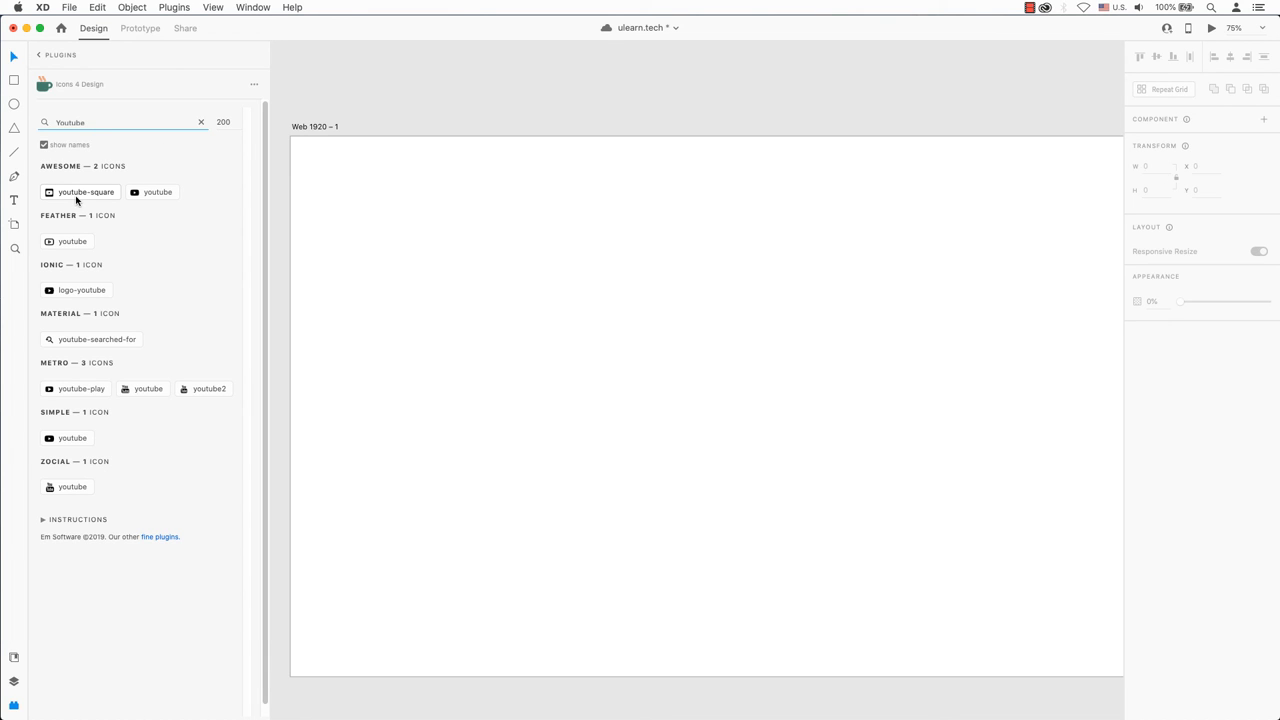
left_click(157, 191)
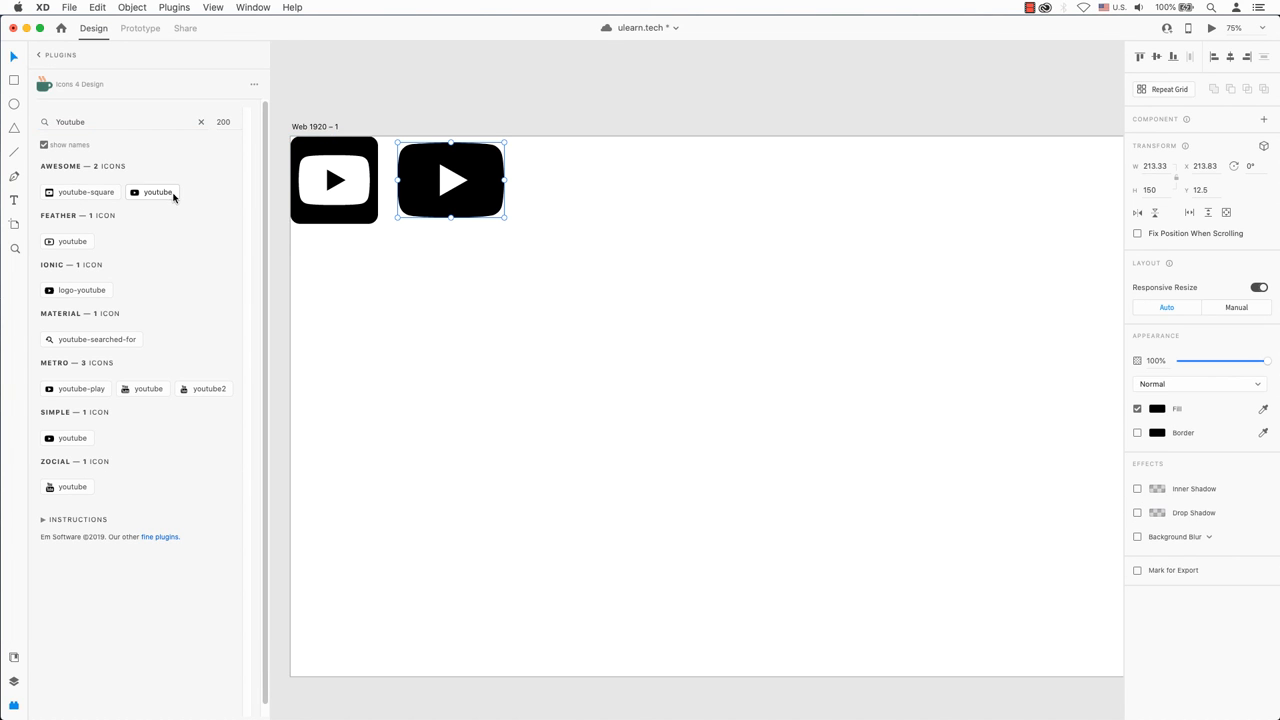